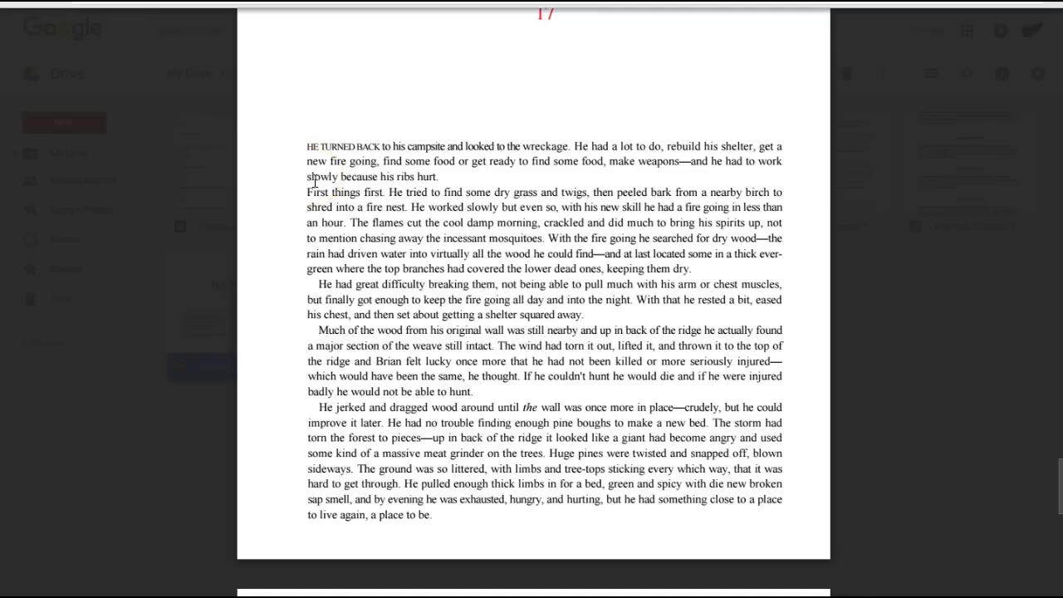
mouse_move(315, 200)
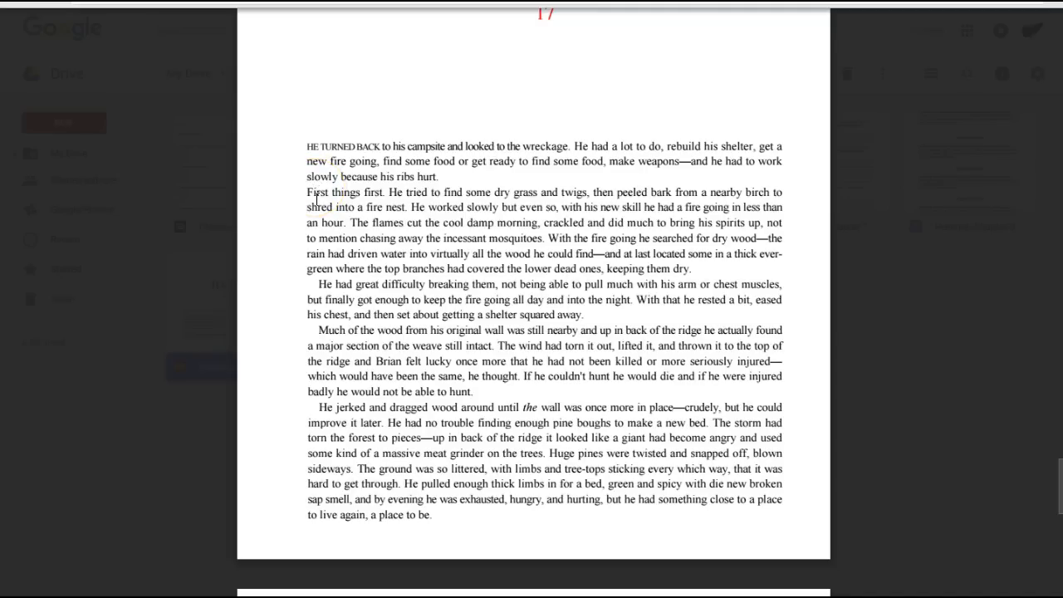
mouse_move(315, 206)
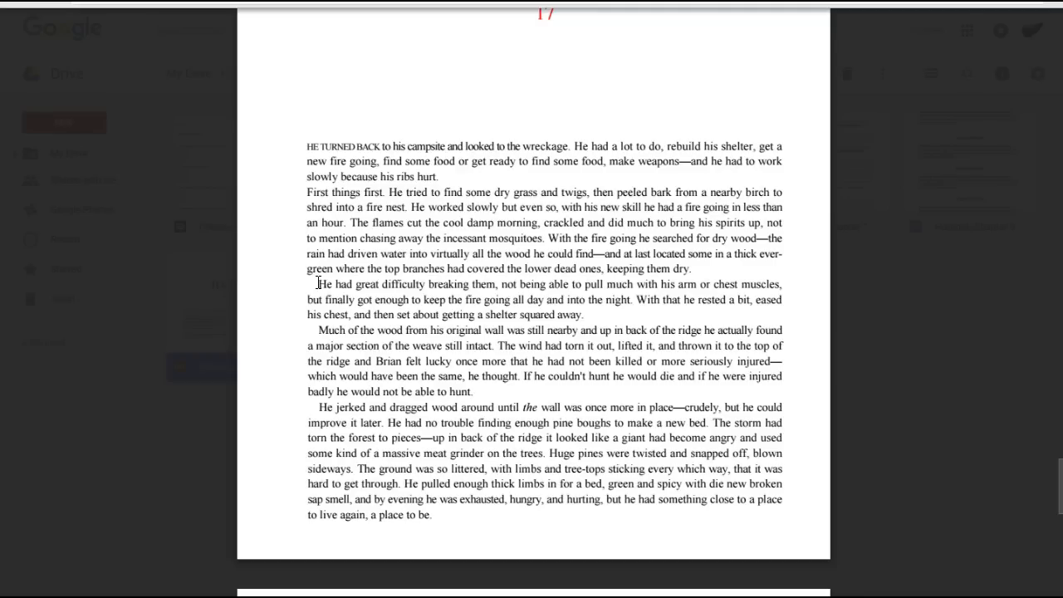
mouse_move(329, 296)
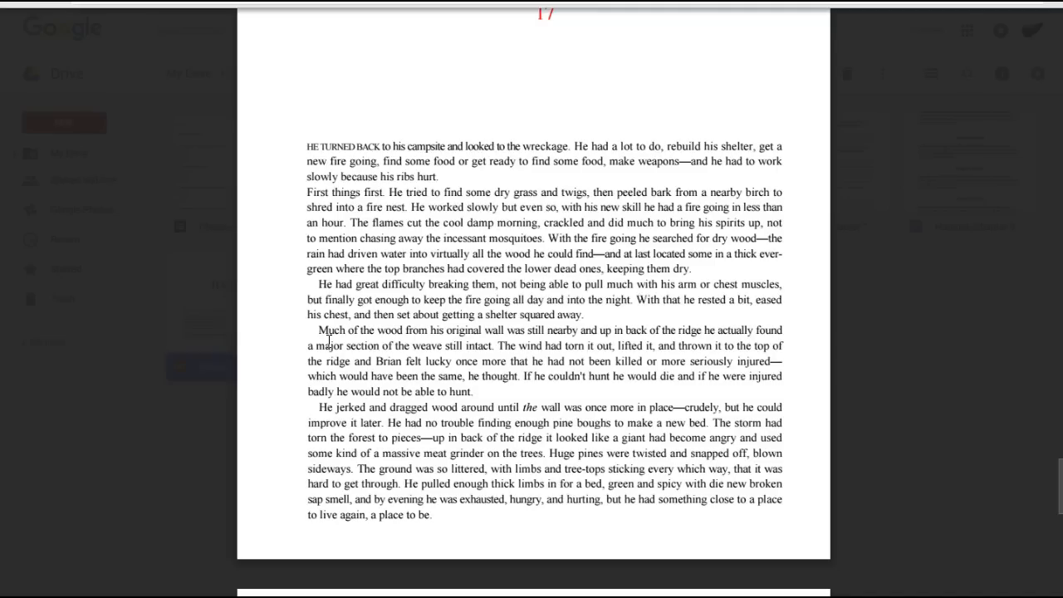
mouse_move(331, 359)
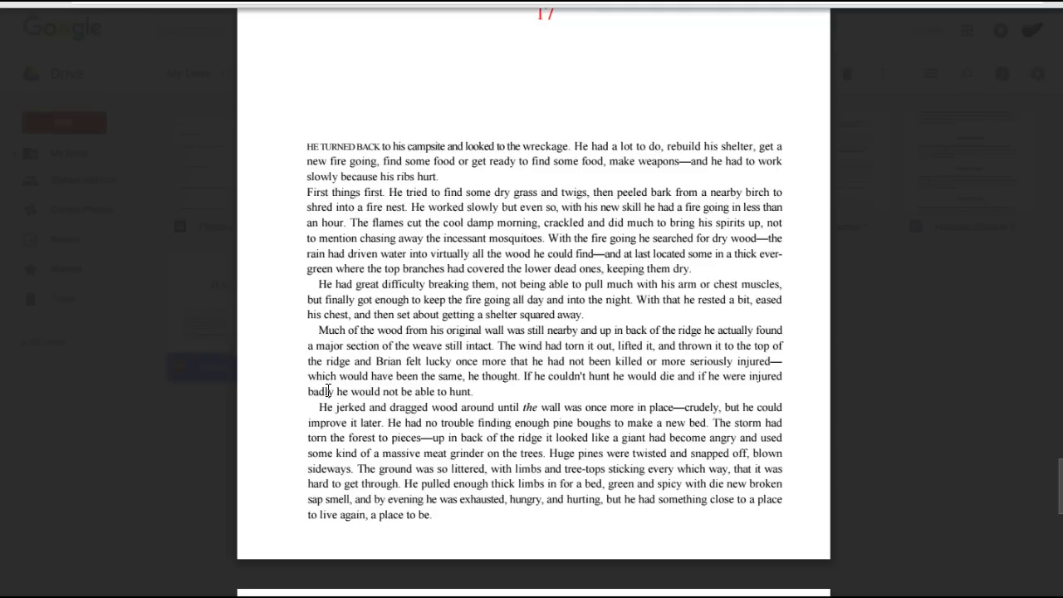
mouse_move(322, 406)
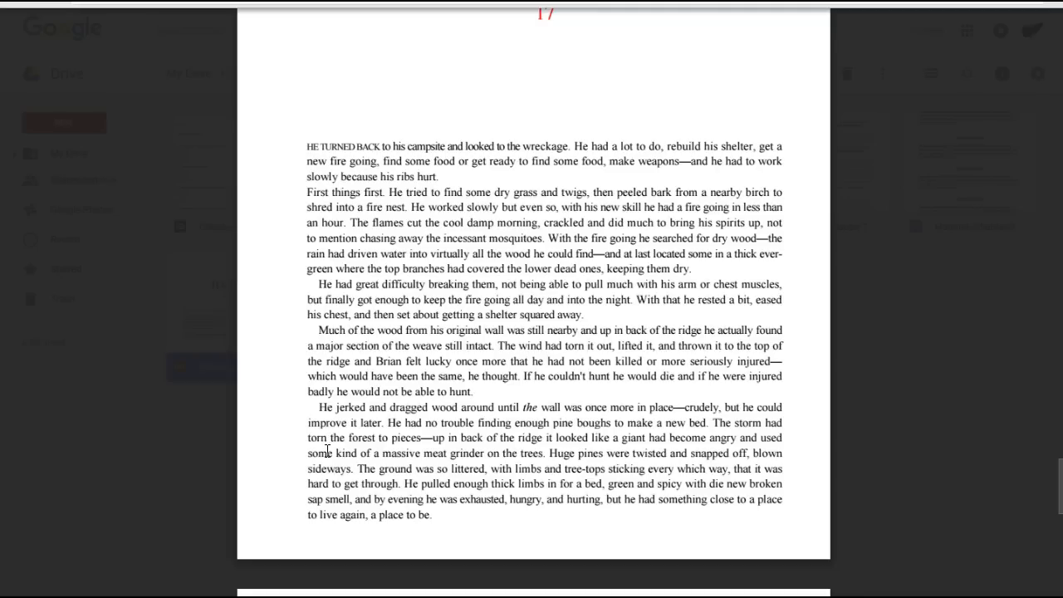
mouse_move(326, 464)
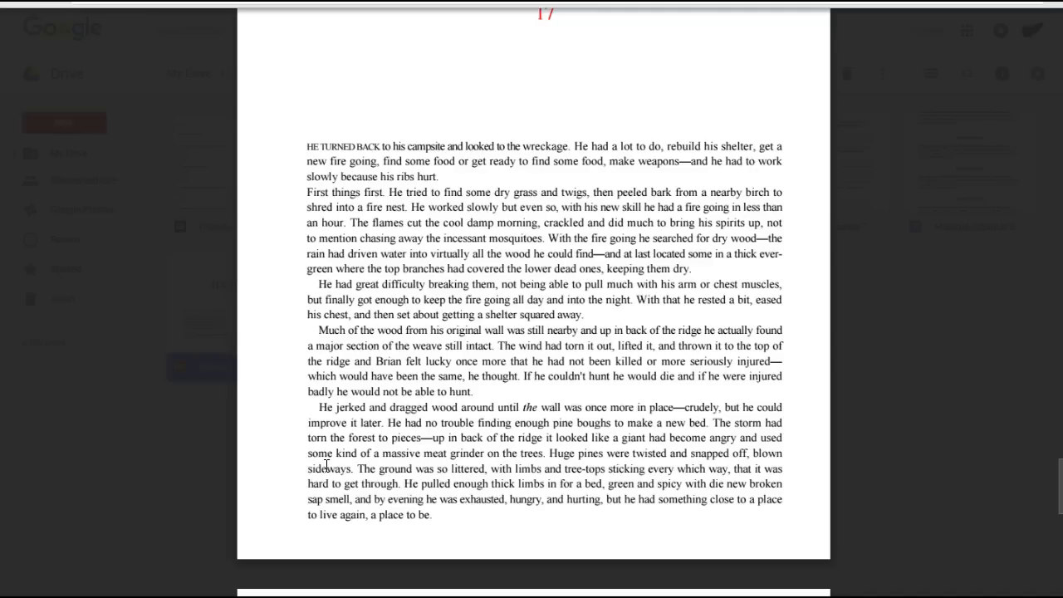
mouse_move(329, 481)
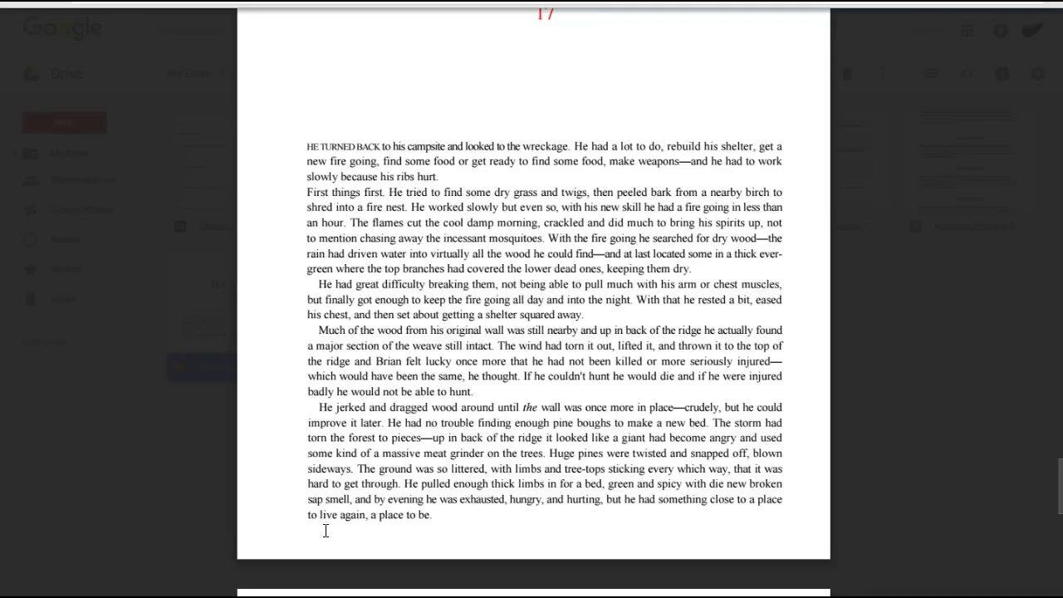
Scroll to the page beginning "Tomorrow, he thought, as he lay back in the darkness."
scroll(down, 3)
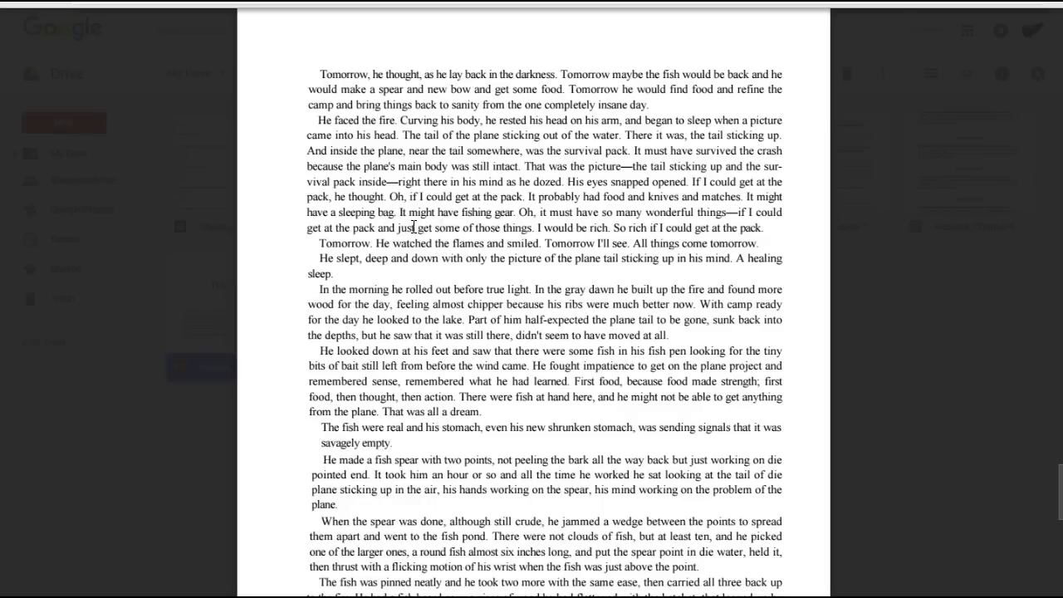
mouse_move(414, 242)
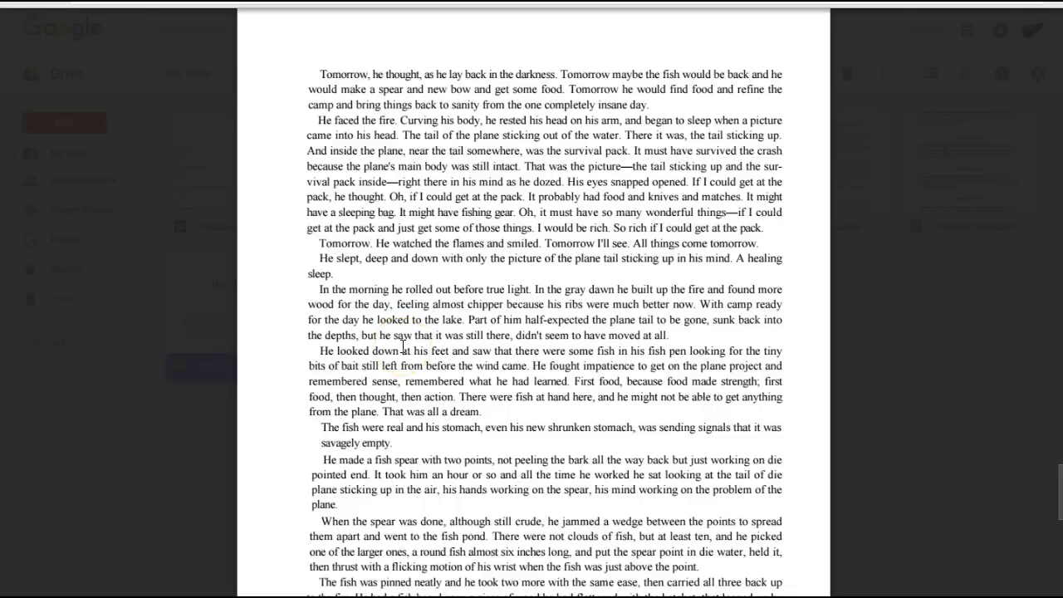
mouse_move(402, 365)
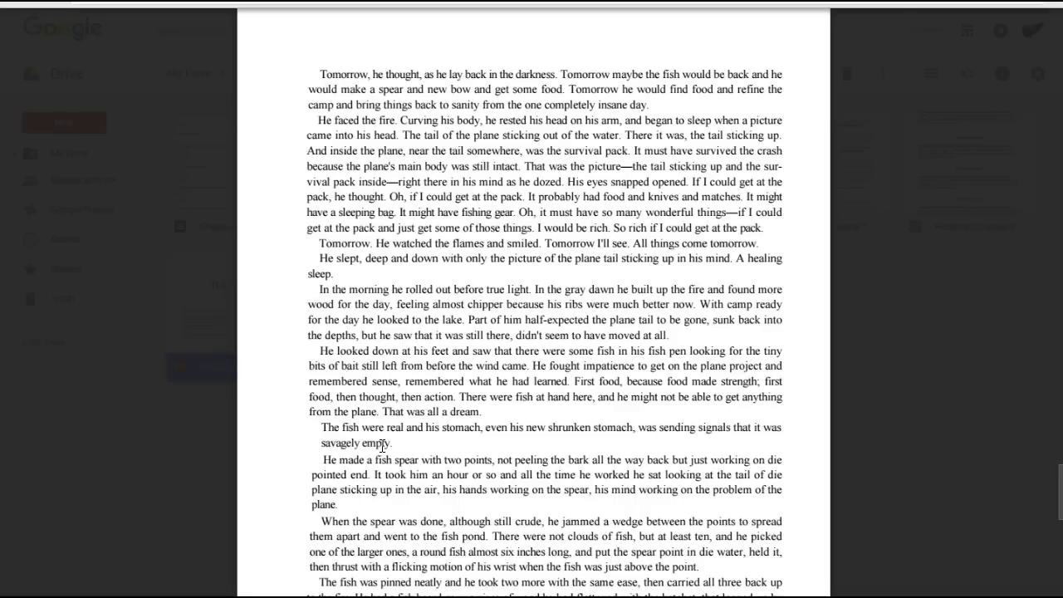
mouse_move(377, 460)
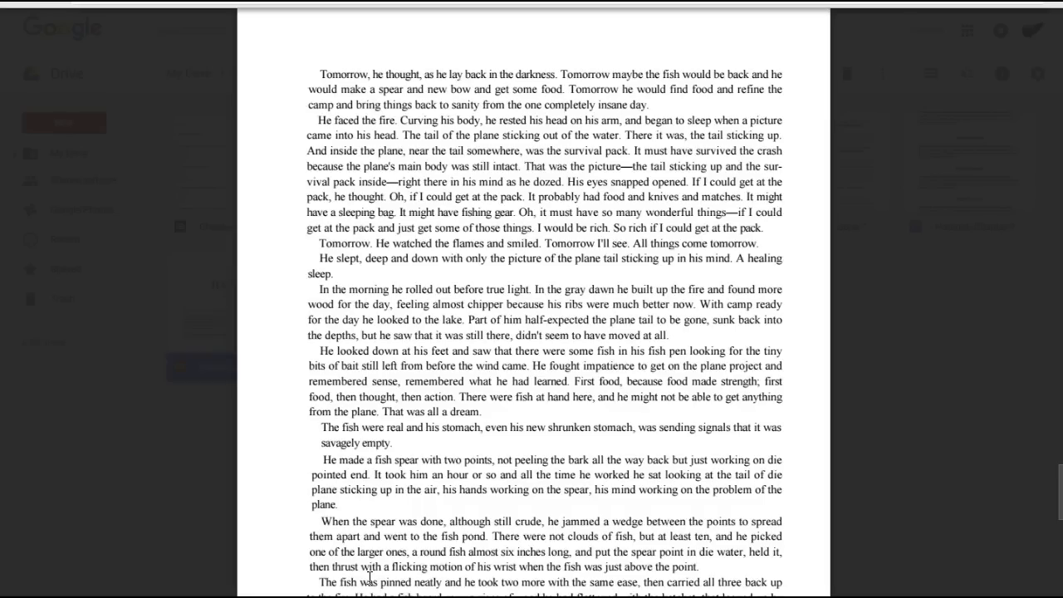
scroll(down, 3)
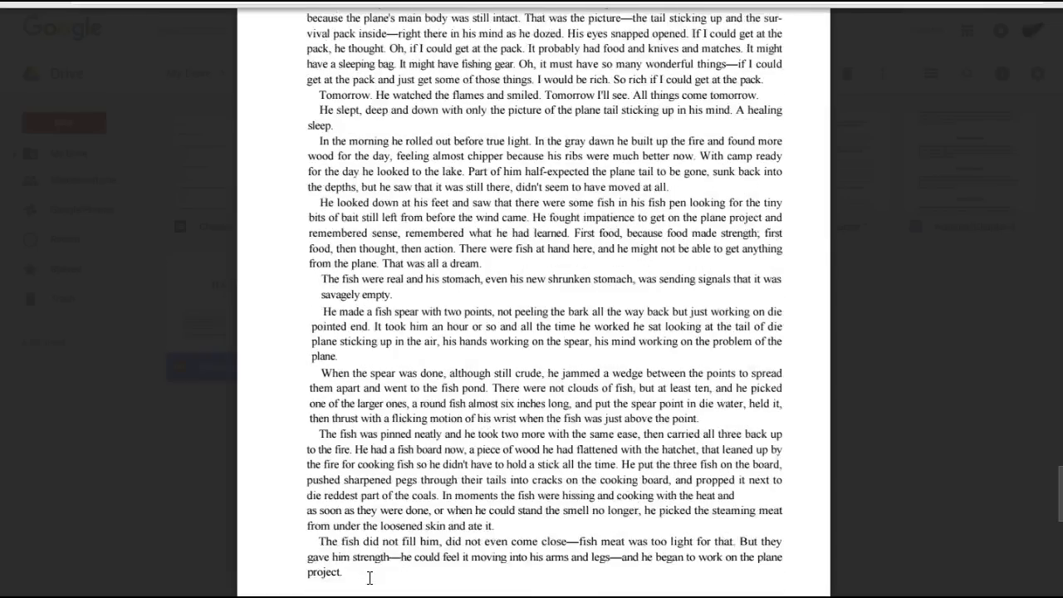
scroll(down, 3)
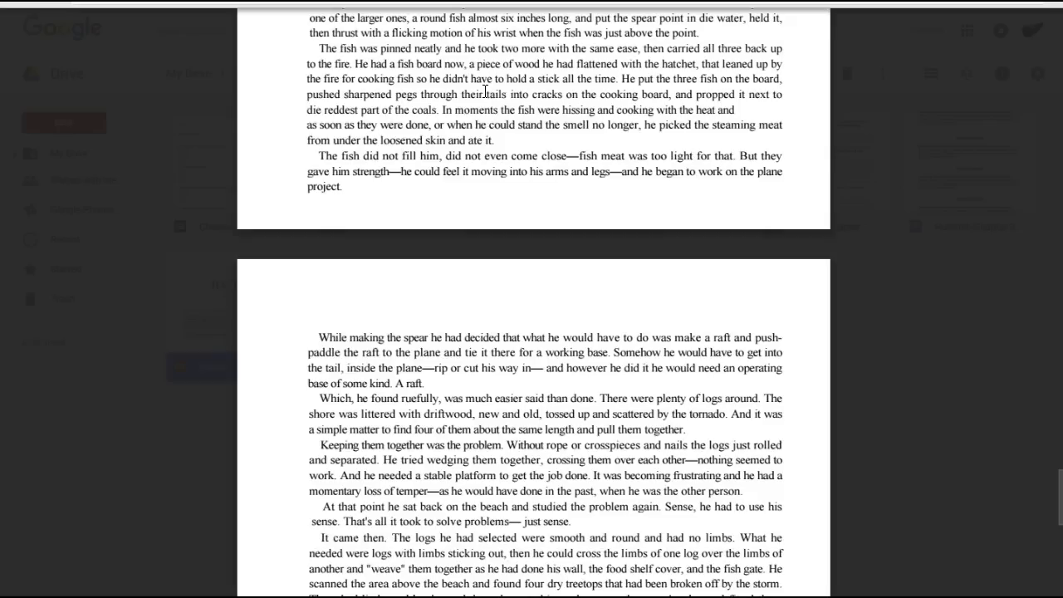
mouse_move(481, 116)
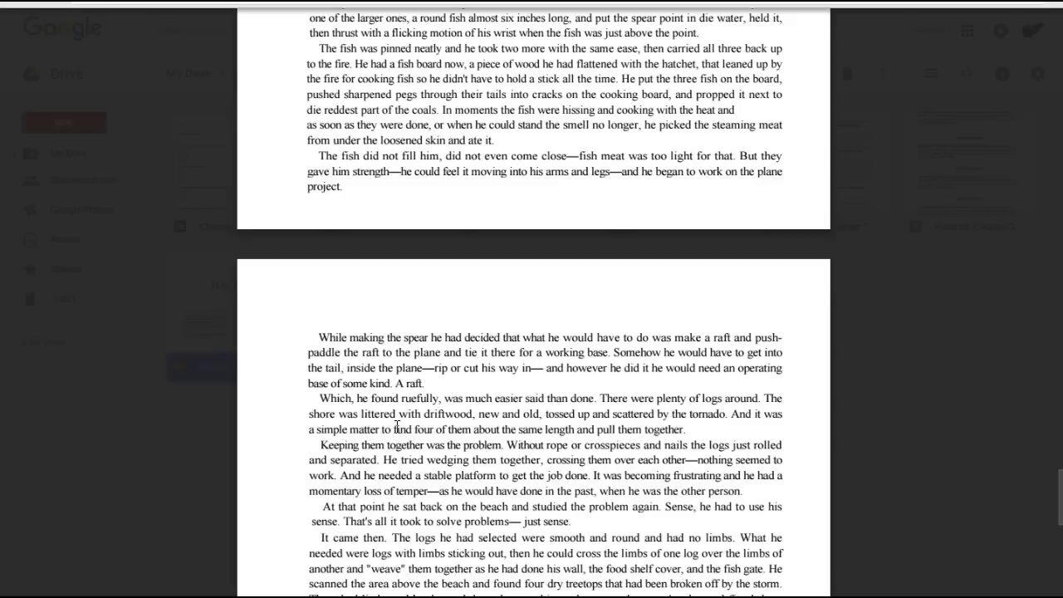
mouse_move(392, 445)
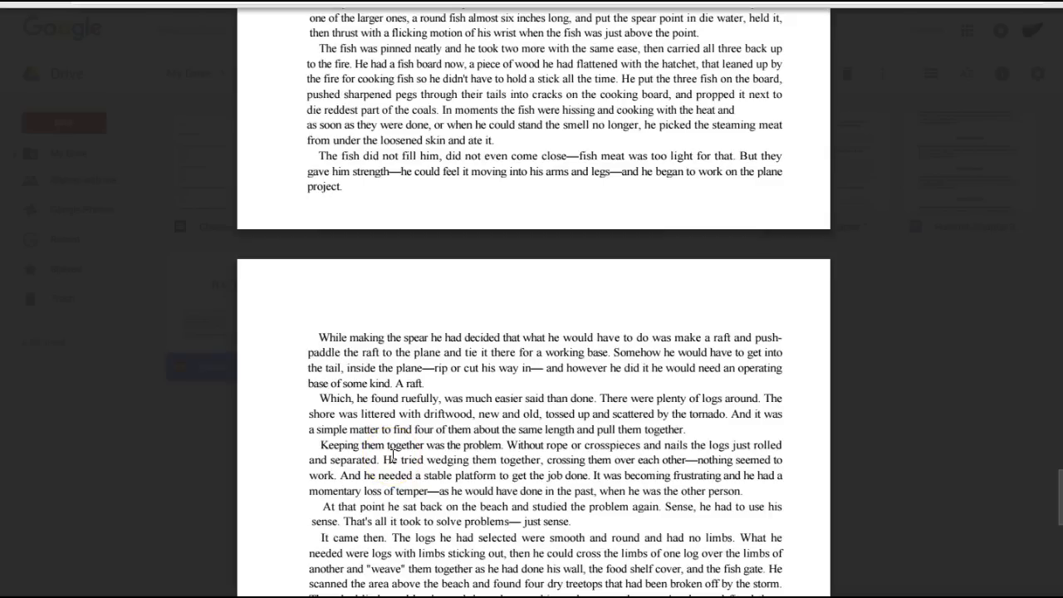
mouse_move(396, 472)
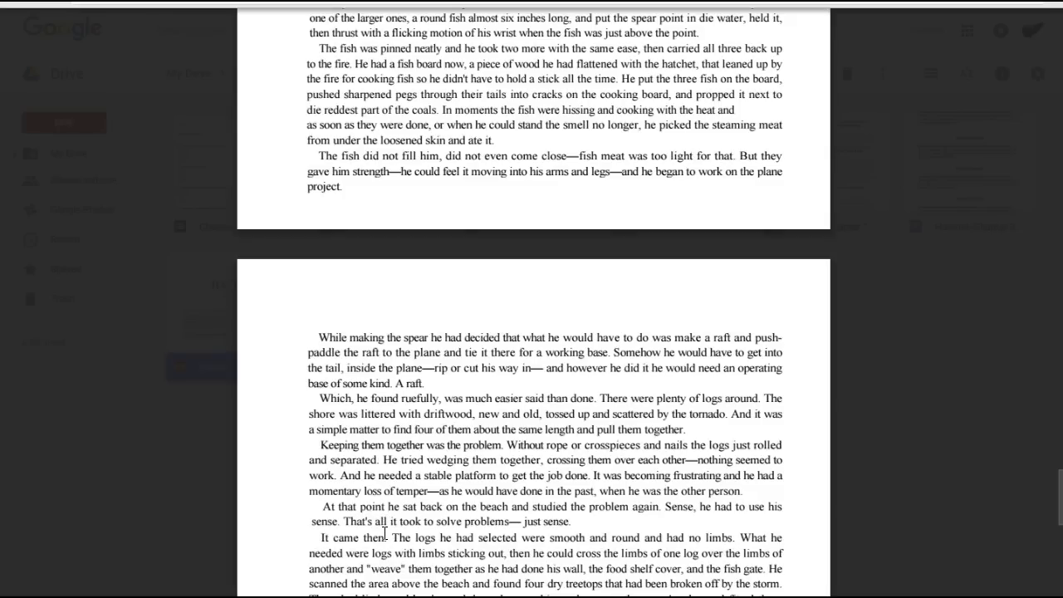
scroll(down, 3)
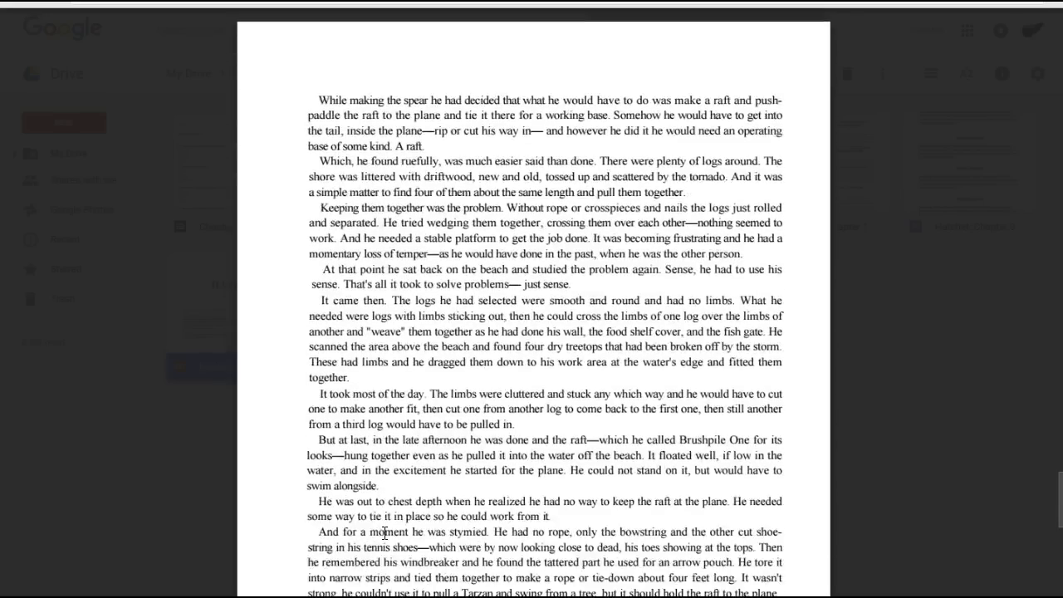
scroll(down, 3)
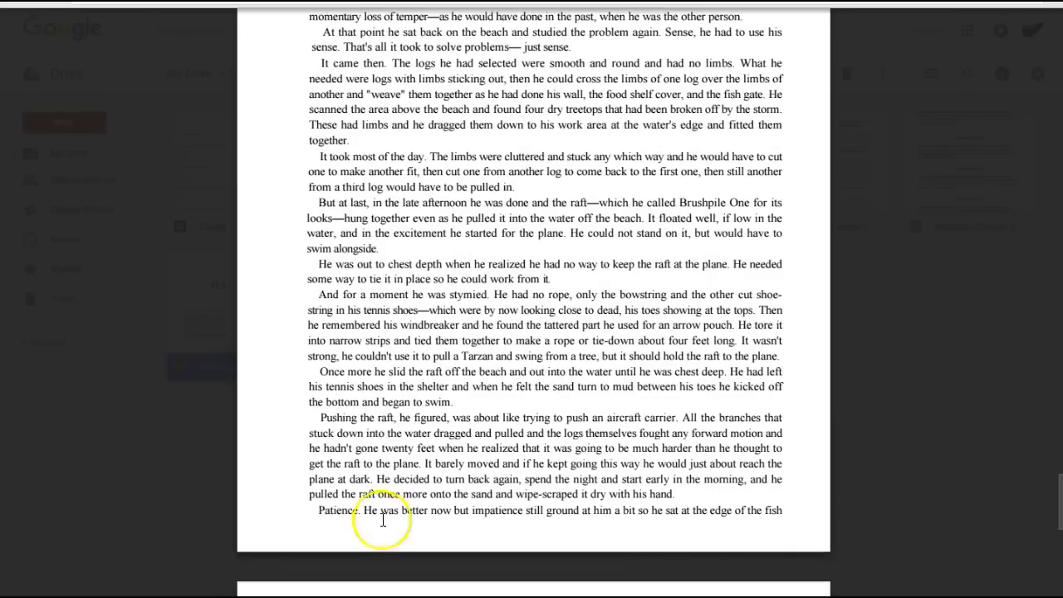
mouse_move(422, 69)
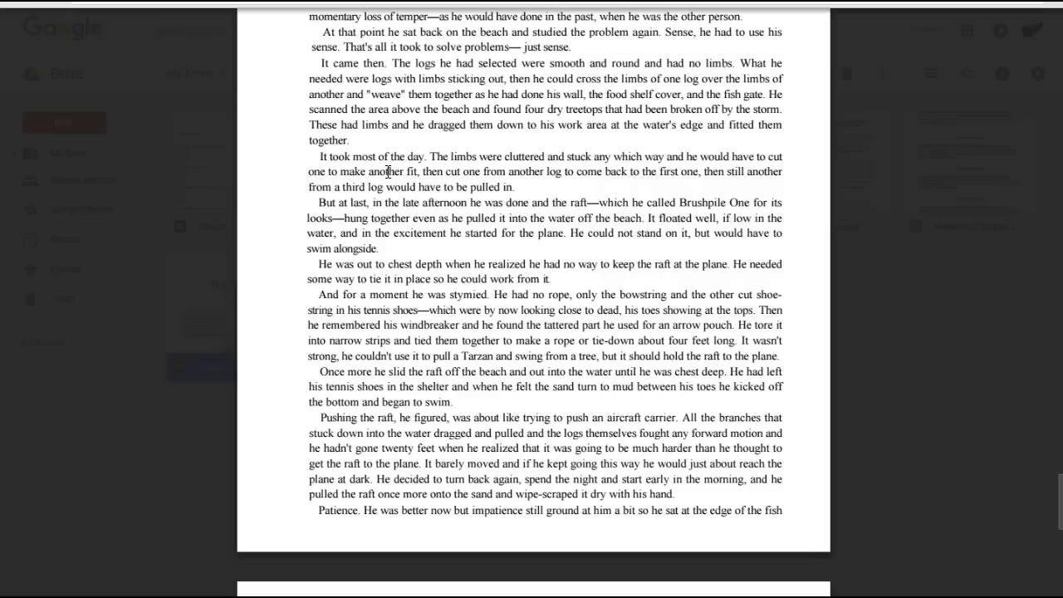
mouse_move(385, 183)
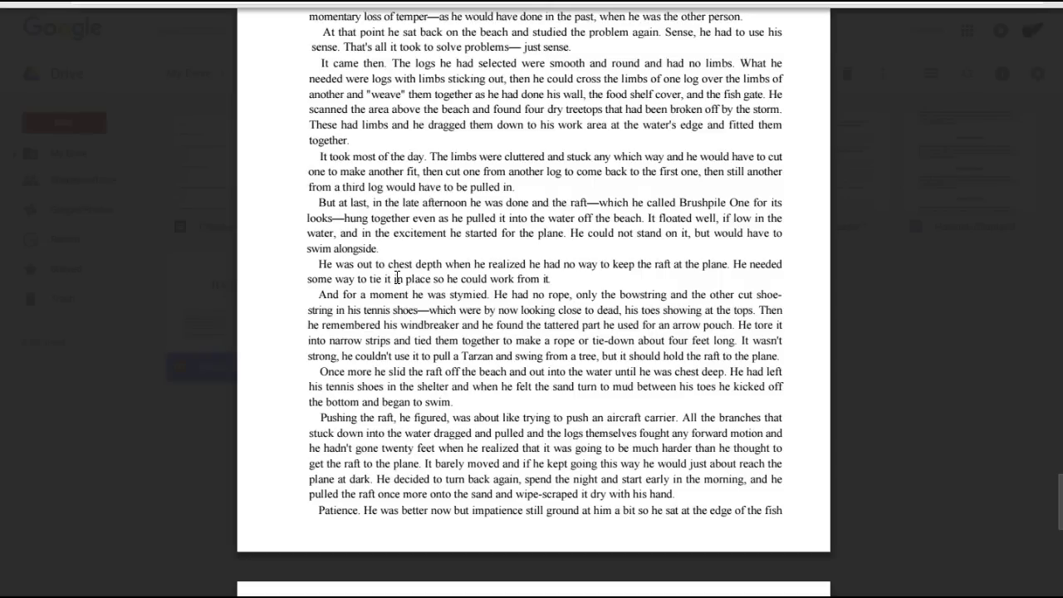
mouse_move(397, 291)
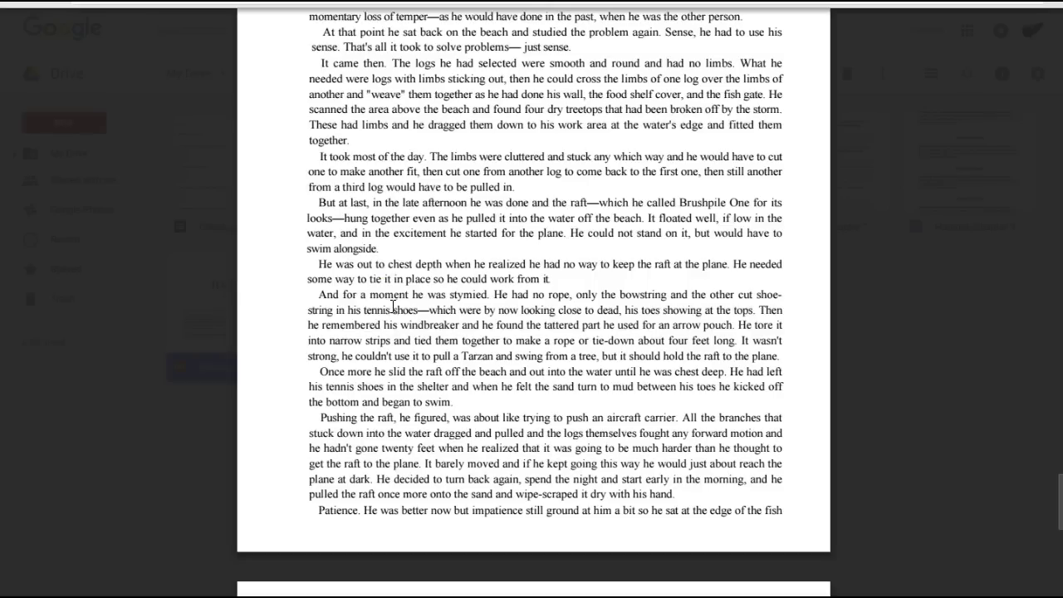
mouse_move(397, 323)
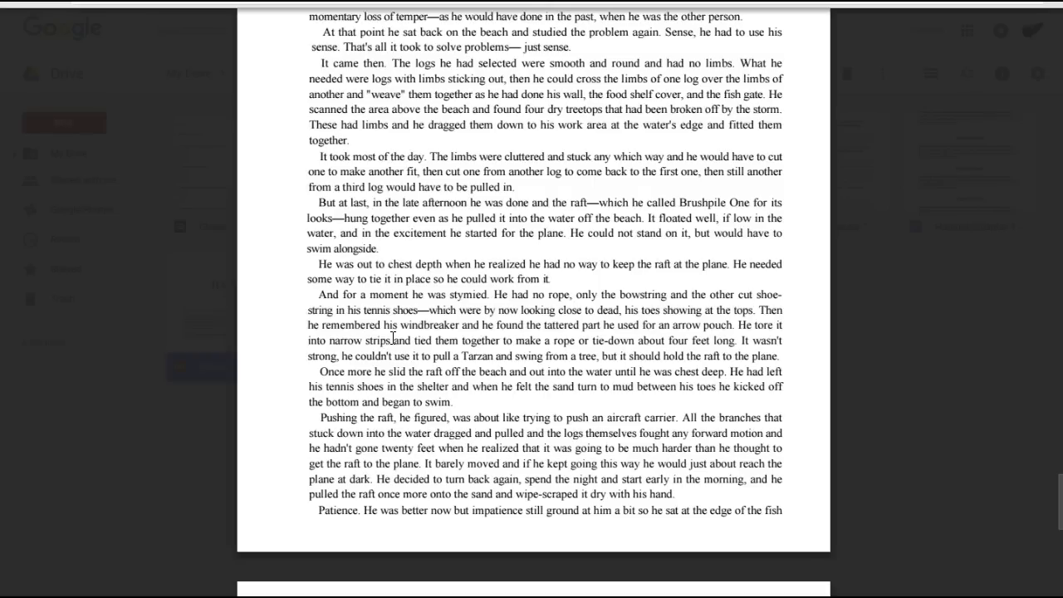
mouse_move(394, 339)
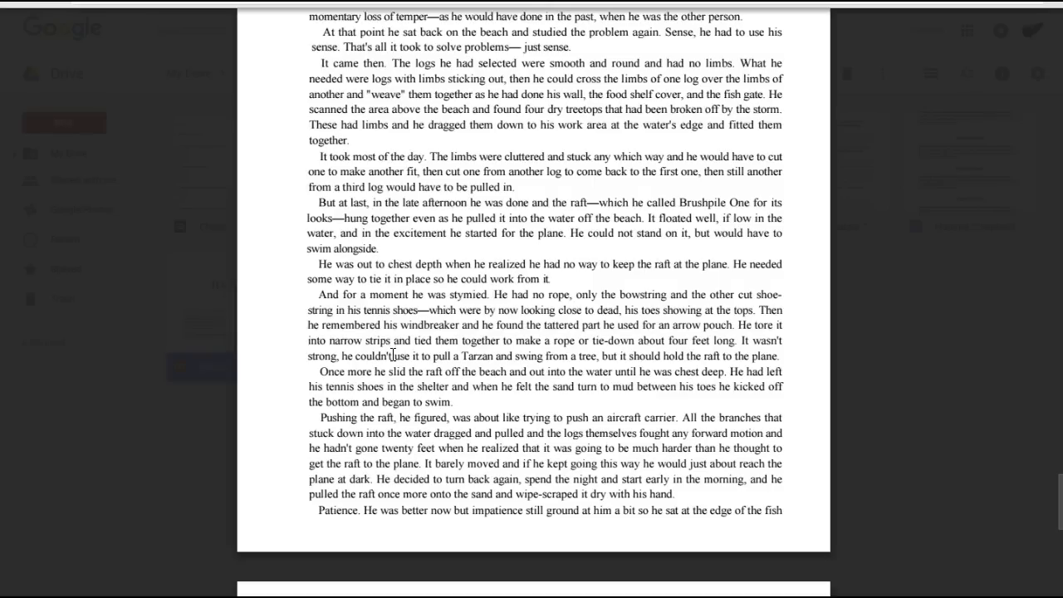
mouse_move(393, 367)
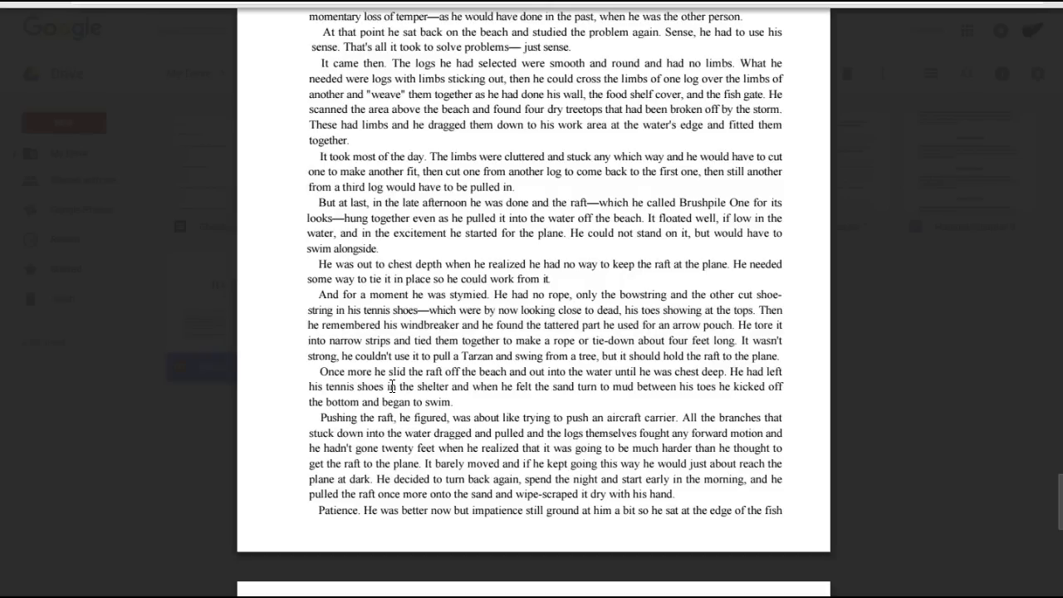
mouse_move(392, 400)
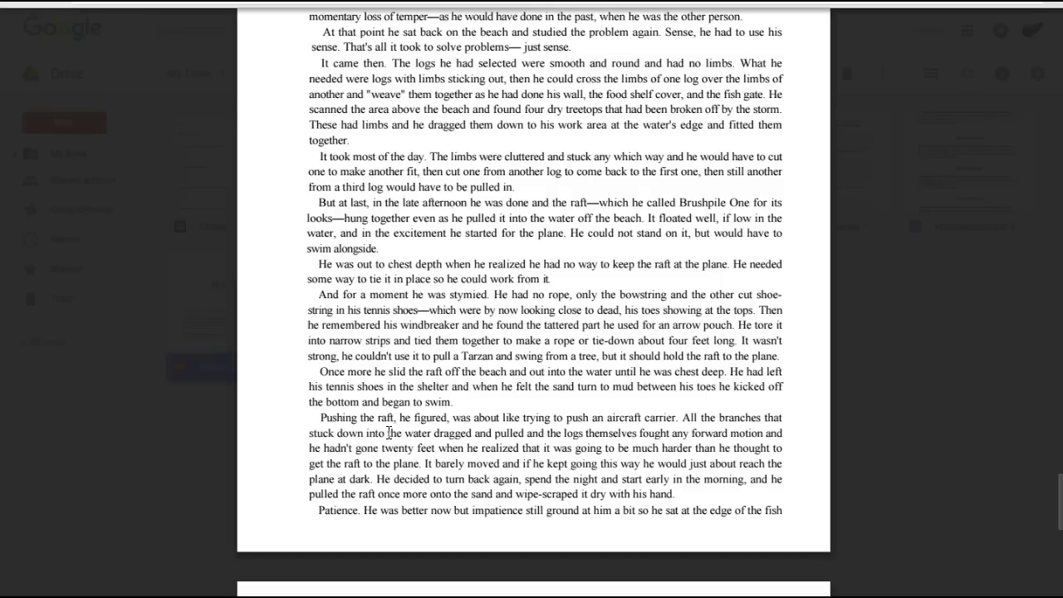
mouse_move(388, 447)
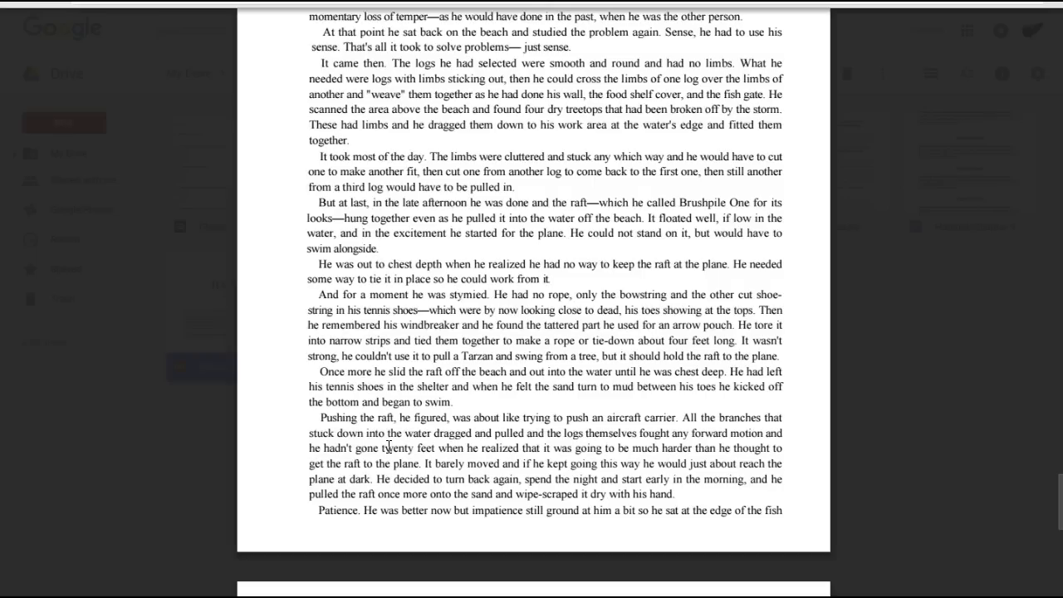
mouse_move(389, 463)
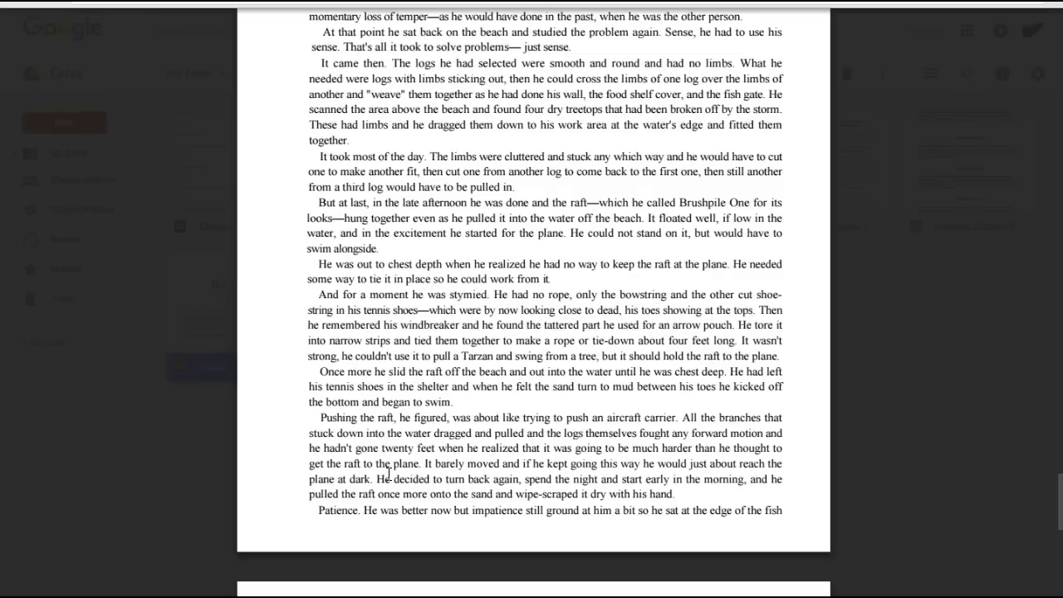
mouse_move(388, 495)
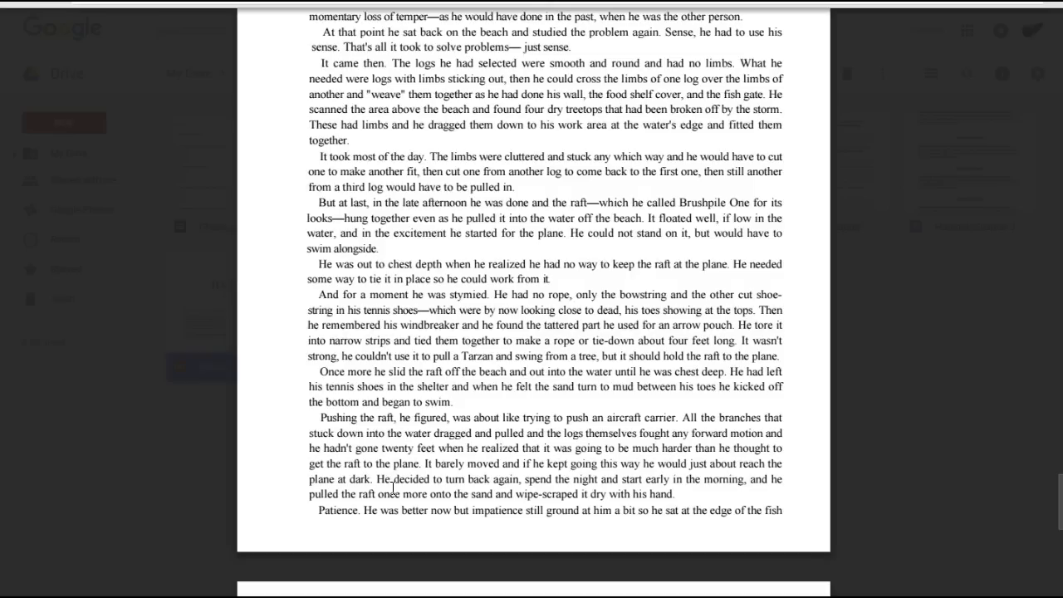
mouse_move(391, 507)
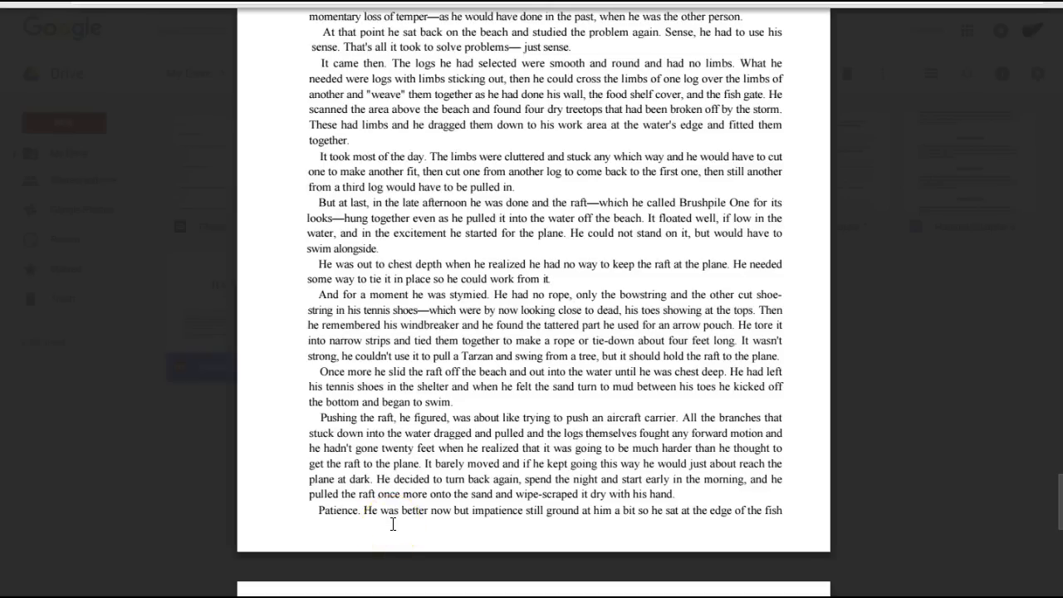
Scroll down to the paragraph beginning "He jerked his mind back to the lake."
scroll(down, 3)
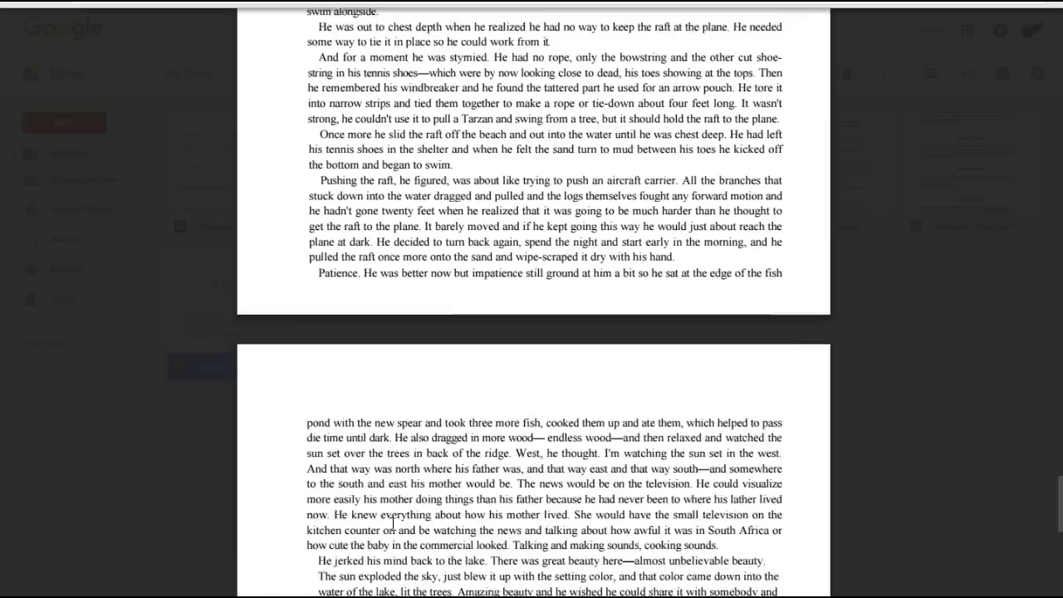
scroll(down, 3)
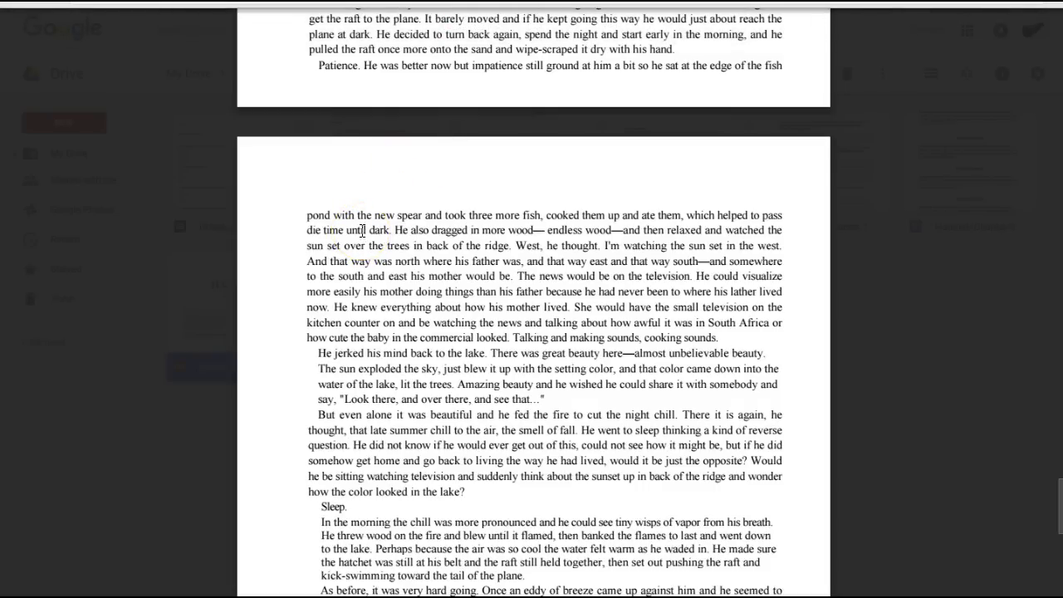
mouse_move(363, 249)
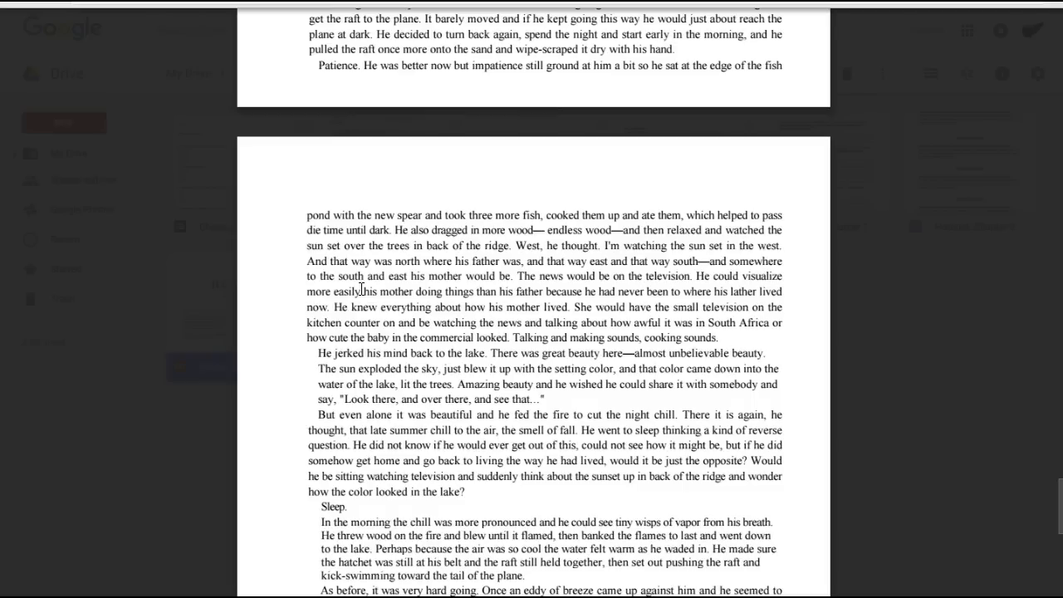
mouse_move(362, 306)
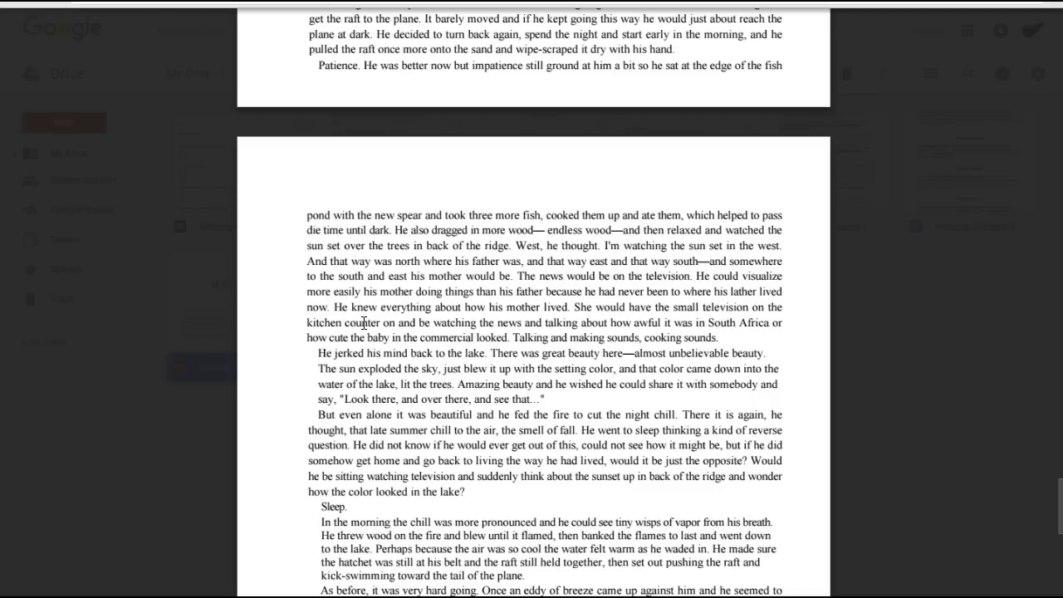
mouse_move(365, 337)
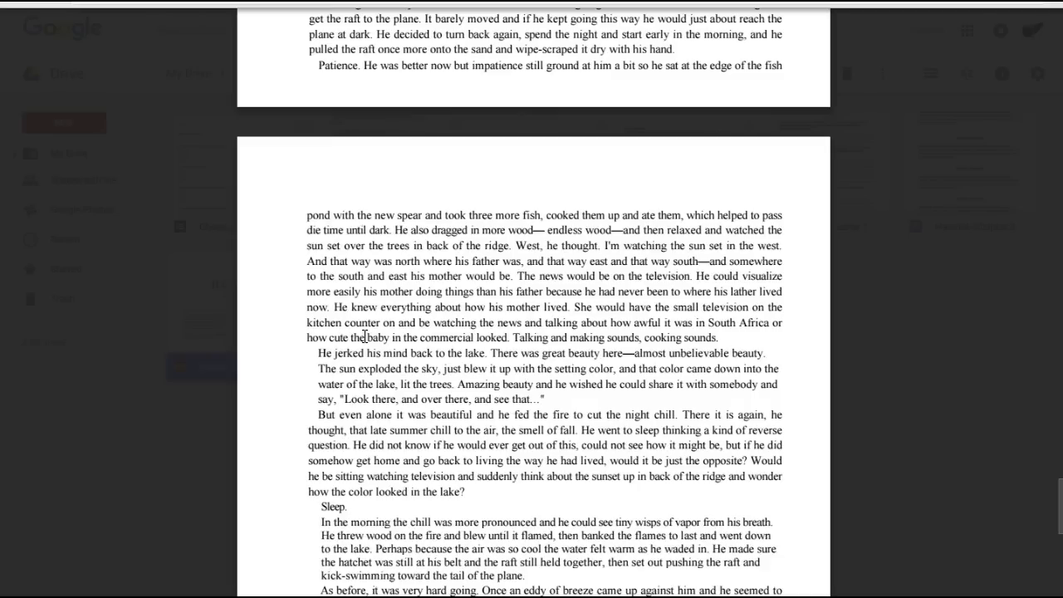
mouse_move(361, 349)
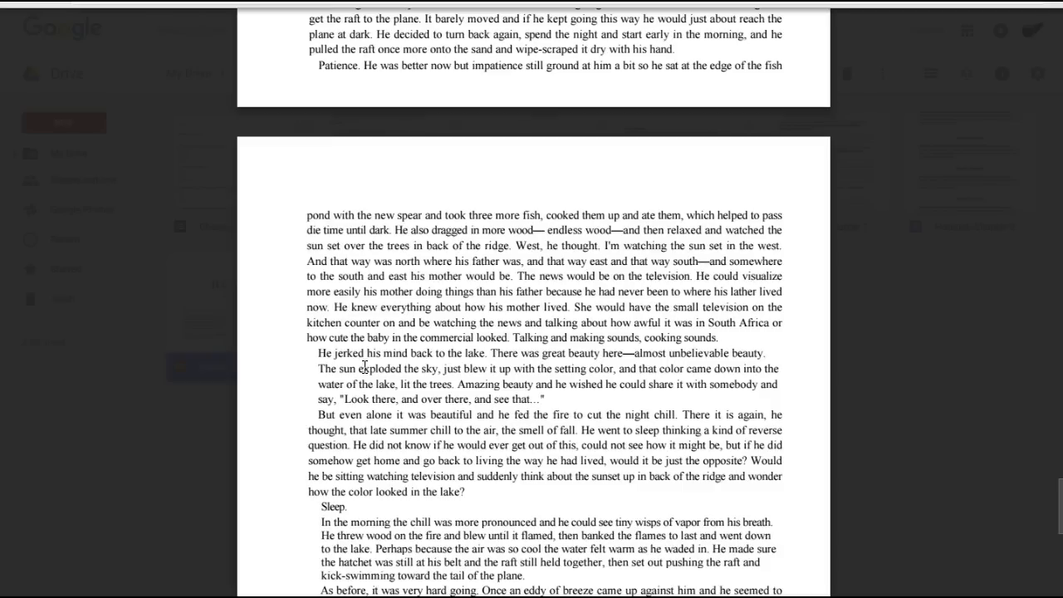
mouse_move(366, 372)
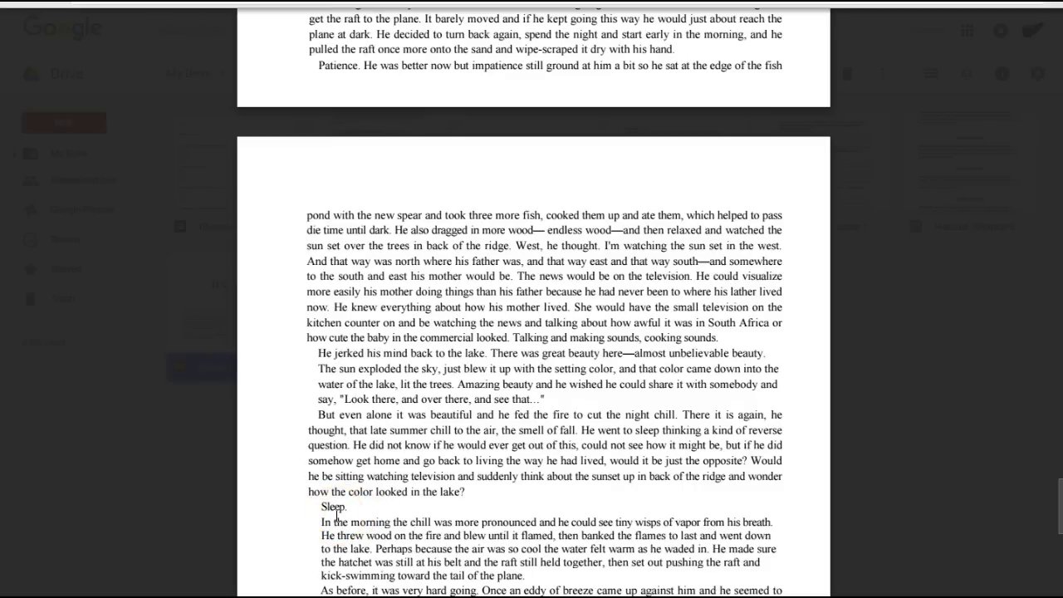
Scroll so the page ending with "his eyes open..." is fully visible and keep reading
scroll(down, 3)
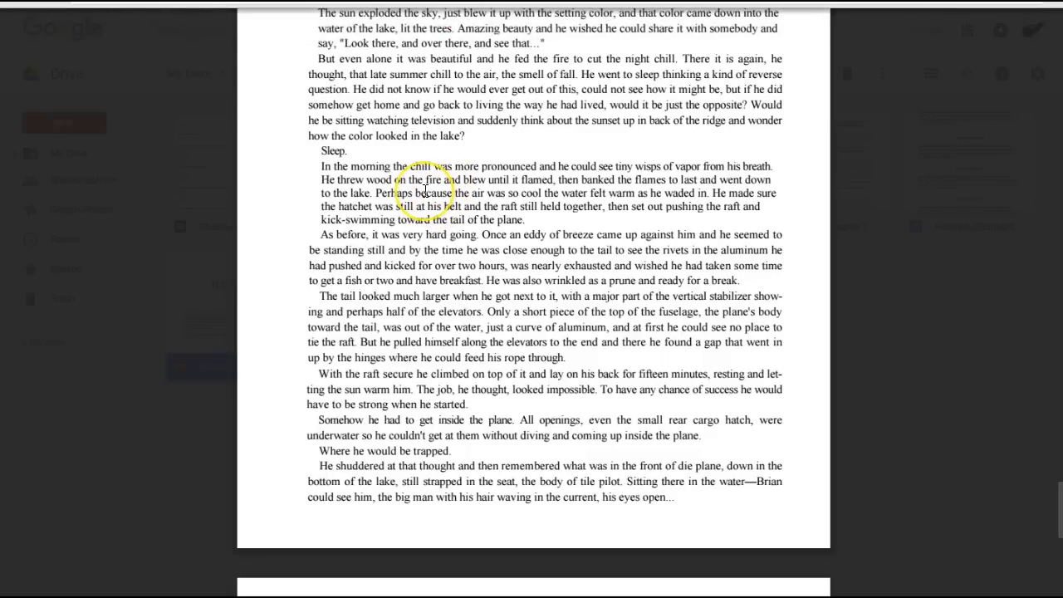
click(420, 193)
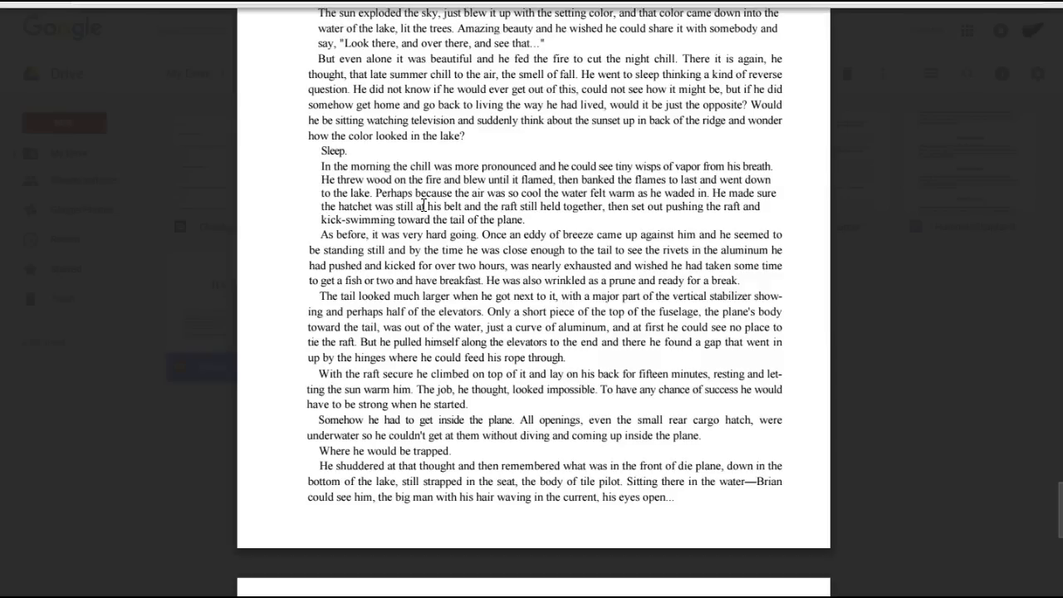
mouse_move(422, 219)
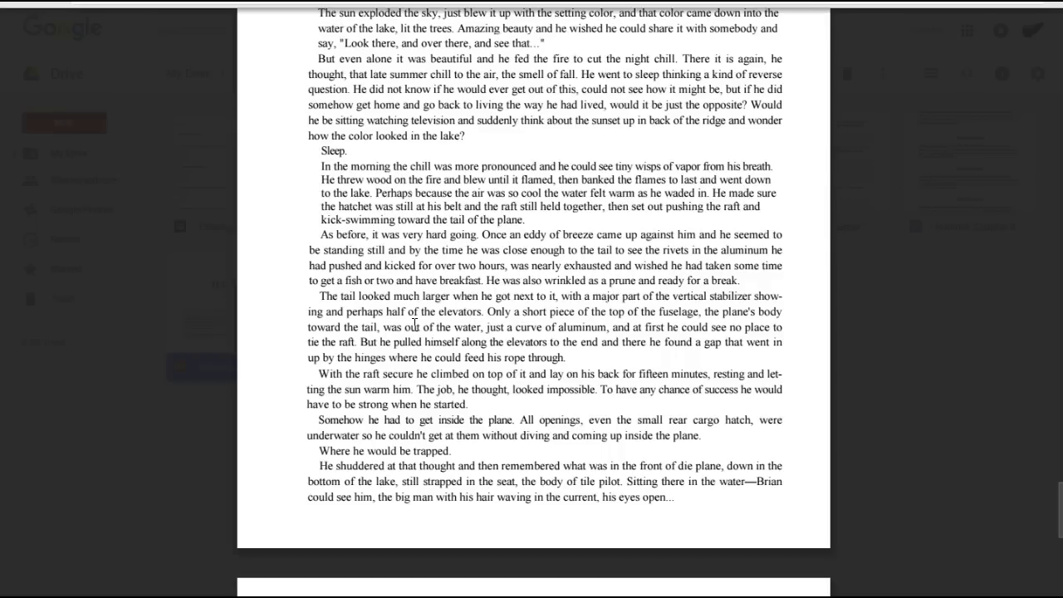
double_click(409, 327)
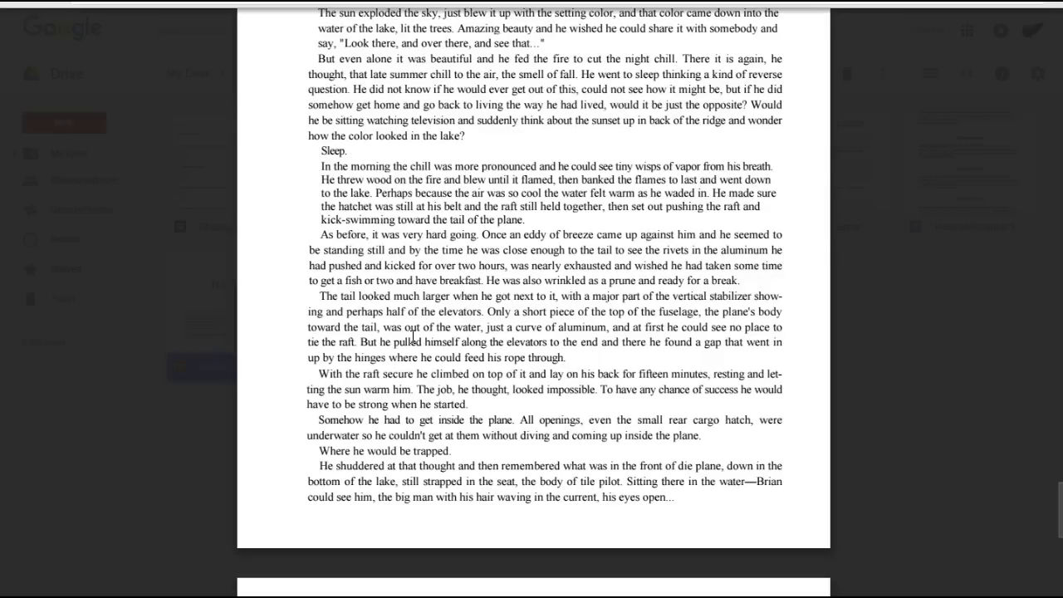
mouse_move(411, 355)
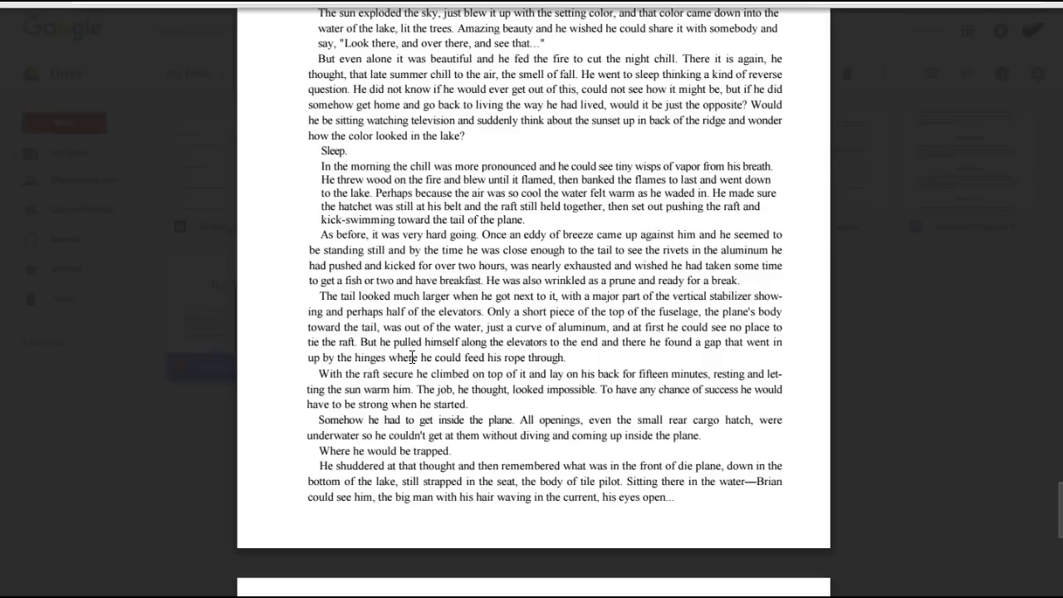
mouse_move(408, 357)
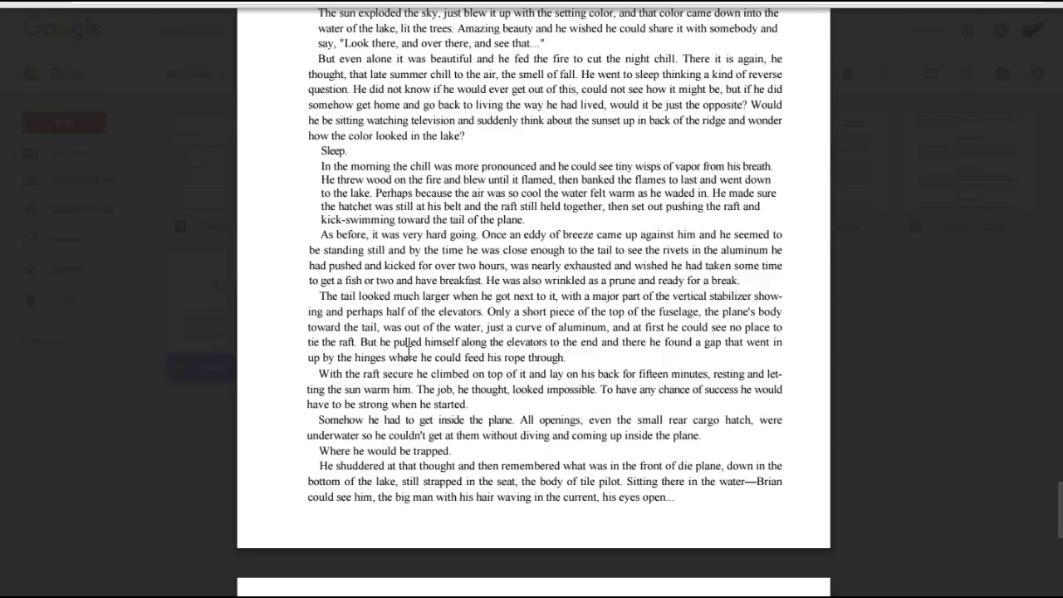
mouse_move(405, 374)
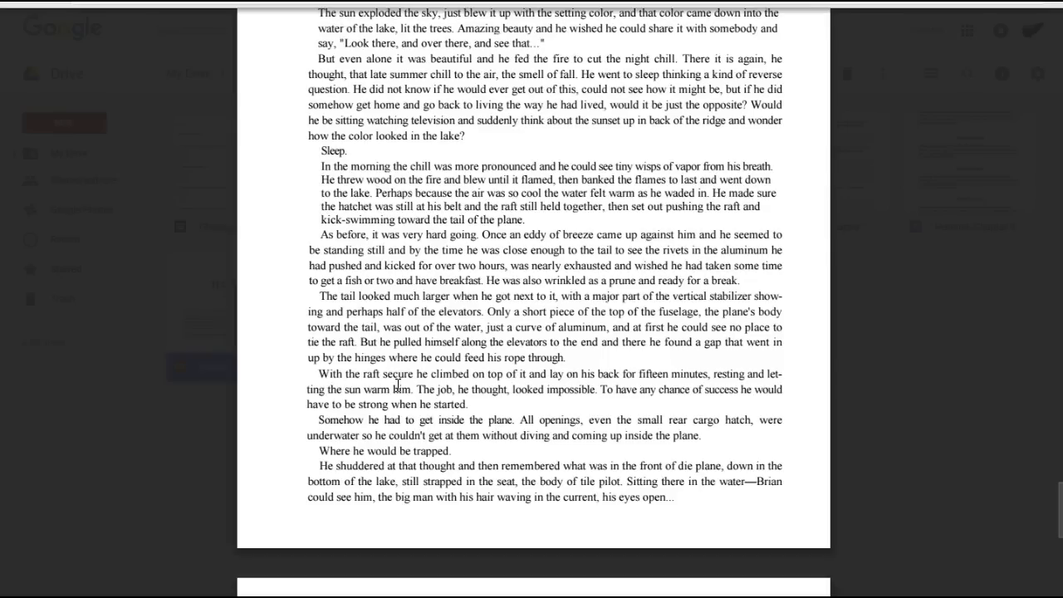
mouse_move(395, 403)
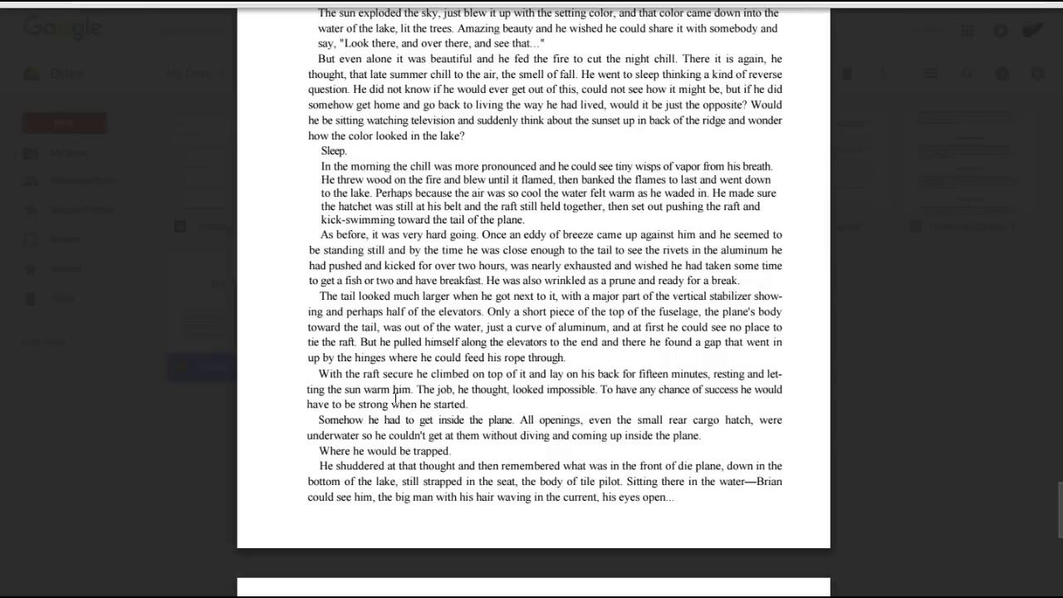
mouse_move(392, 418)
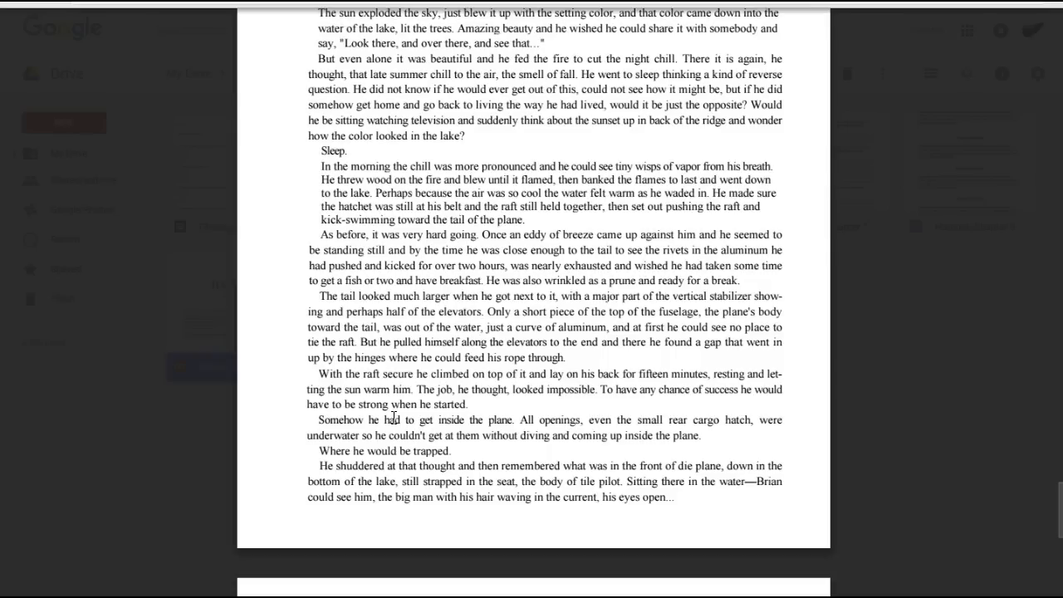
mouse_move(395, 431)
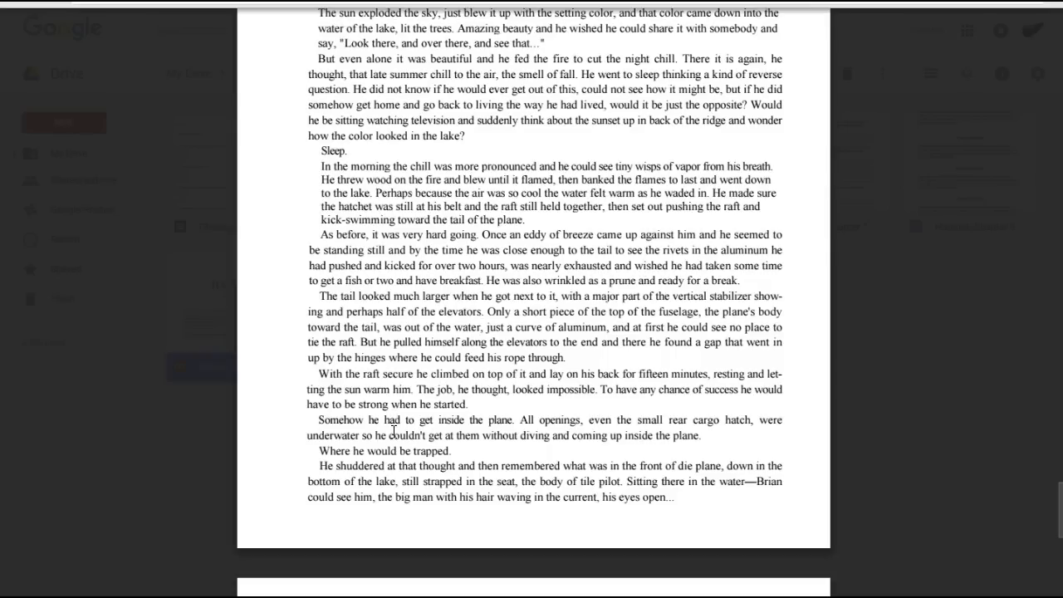
mouse_move(391, 449)
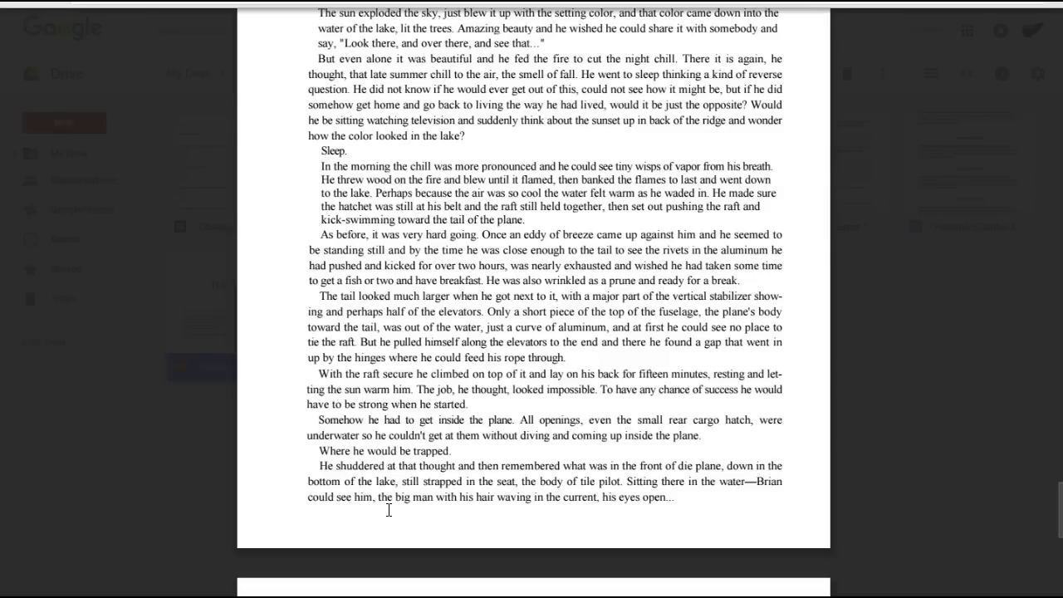
Scroll down to the next page showing the chapter 18 heading
scroll(down, 3)
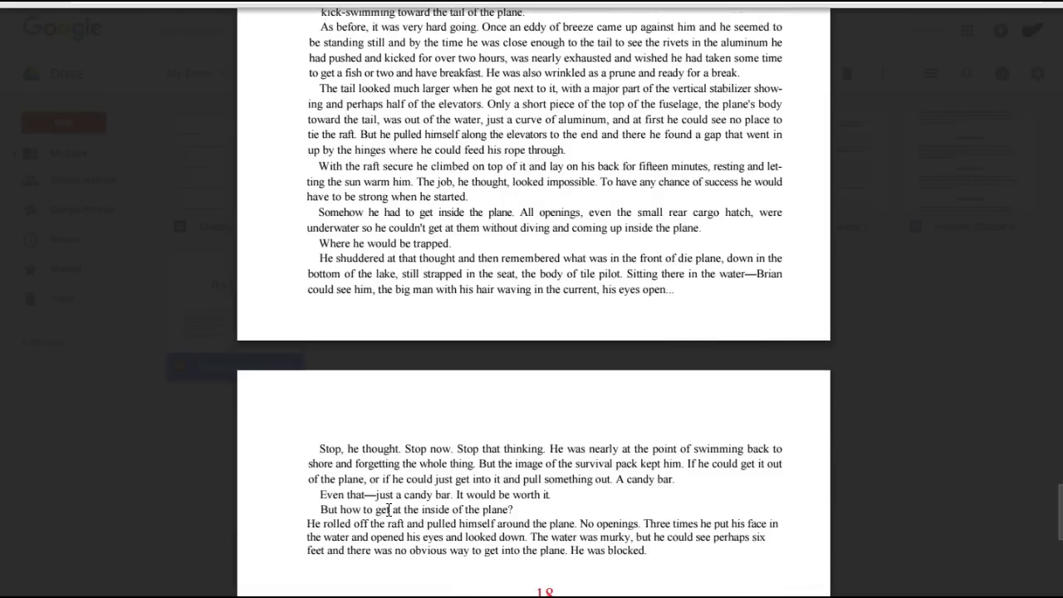
scroll(down, 3)
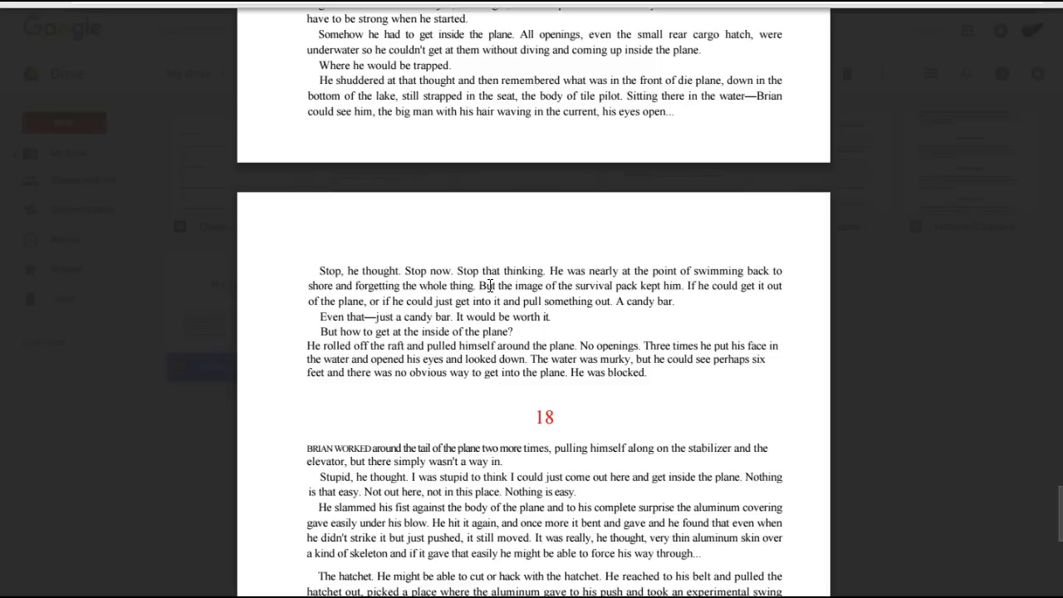
mouse_move(482, 302)
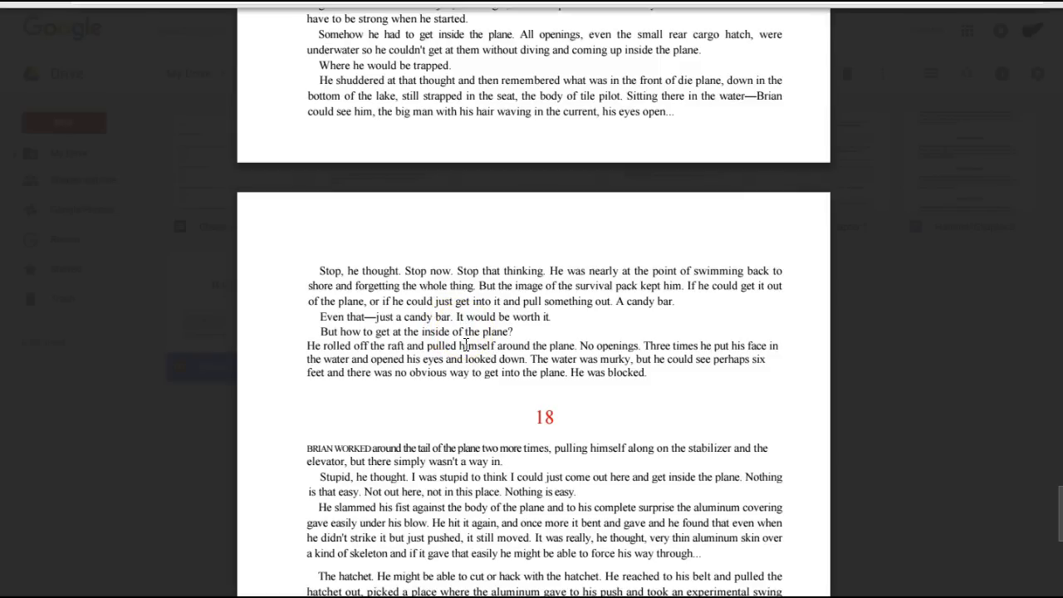
mouse_move(462, 359)
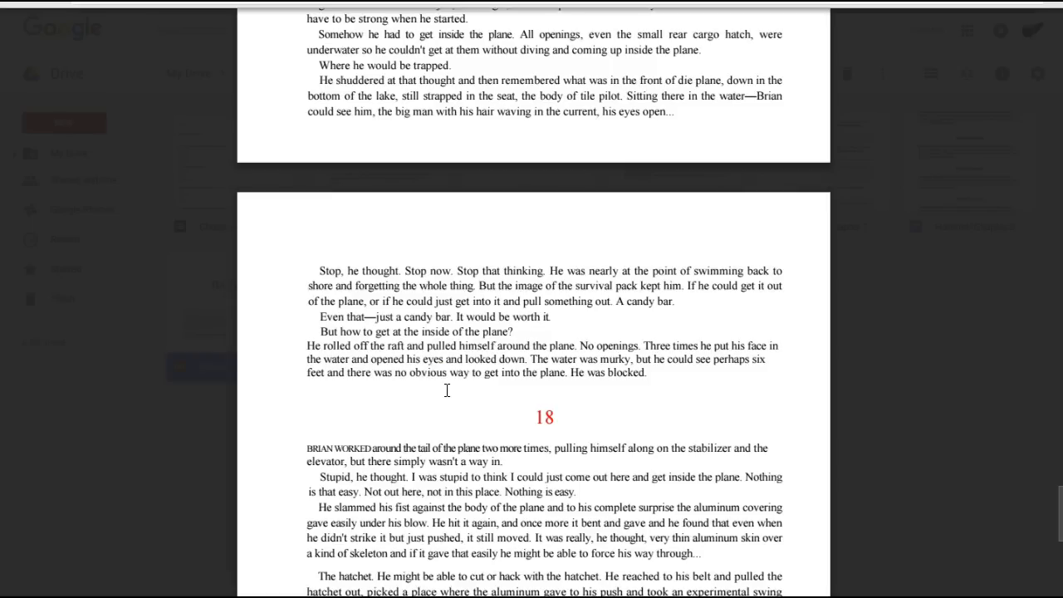
mouse_move(84, 86)
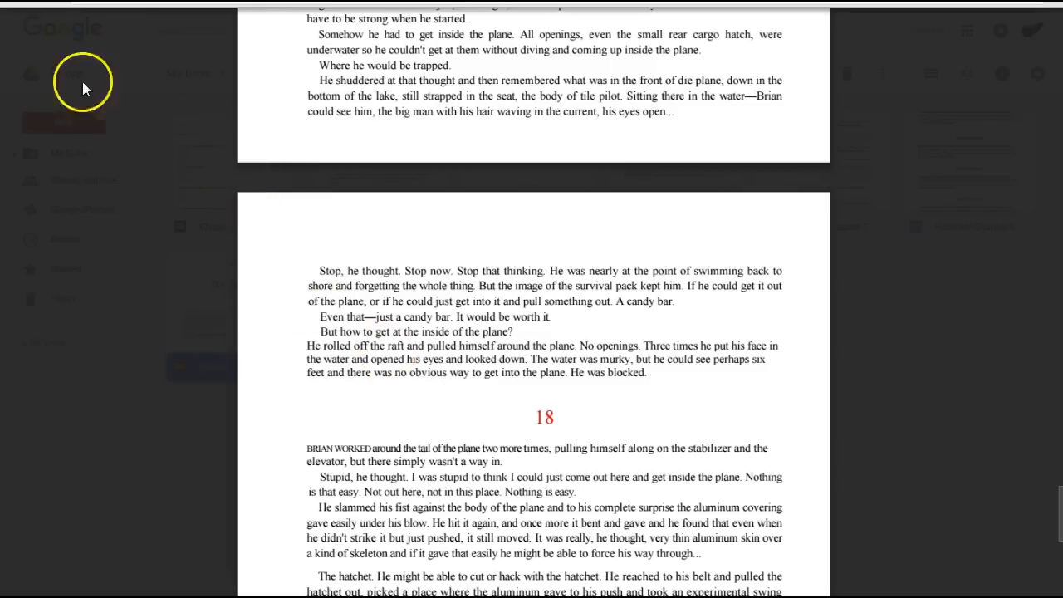